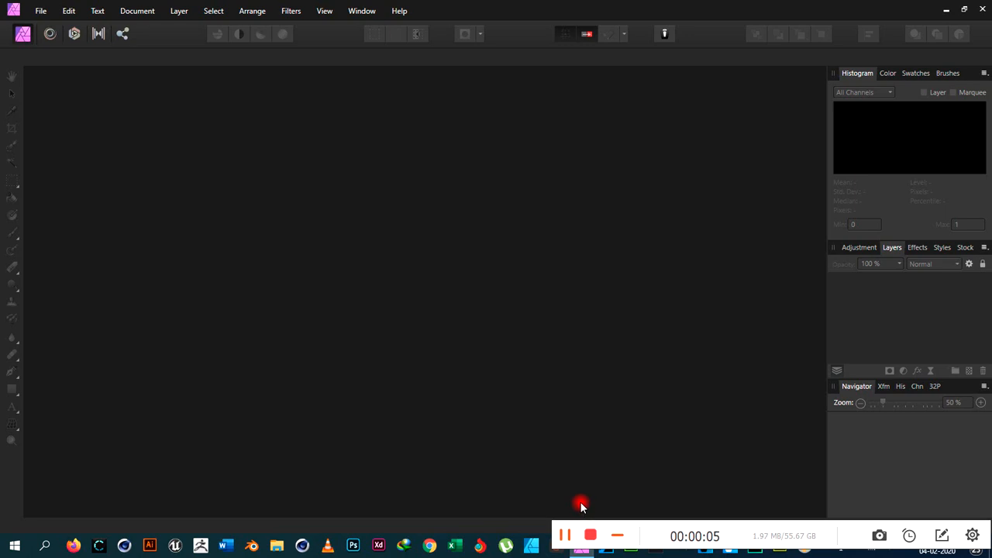
mouse_move(575, 434)
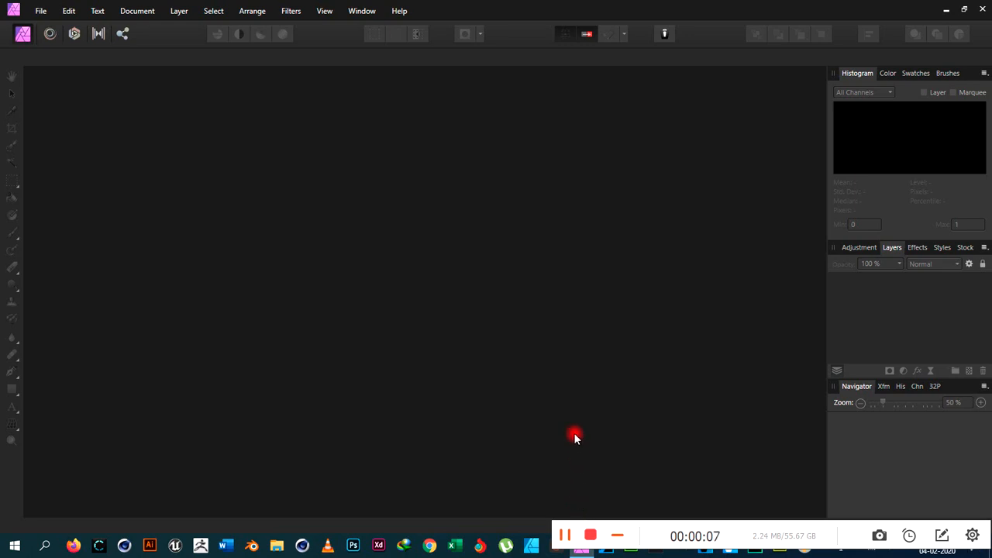
mouse_move(186, 168)
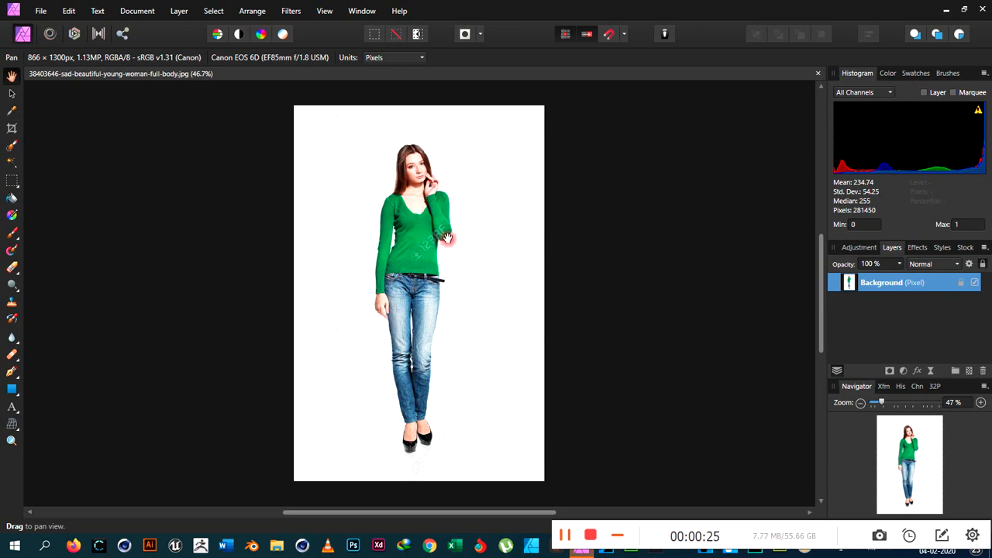
mouse_move(708, 312)
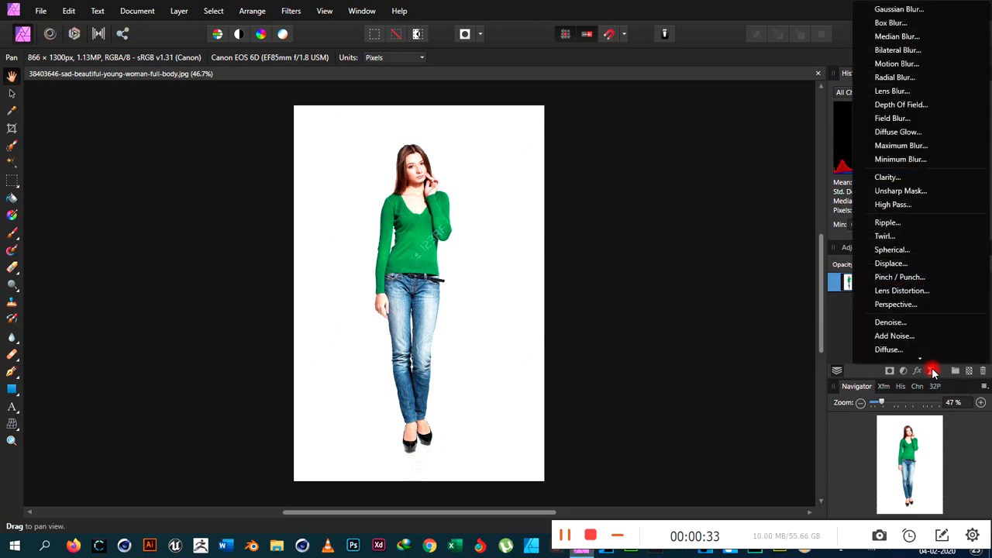
mouse_move(912, 90)
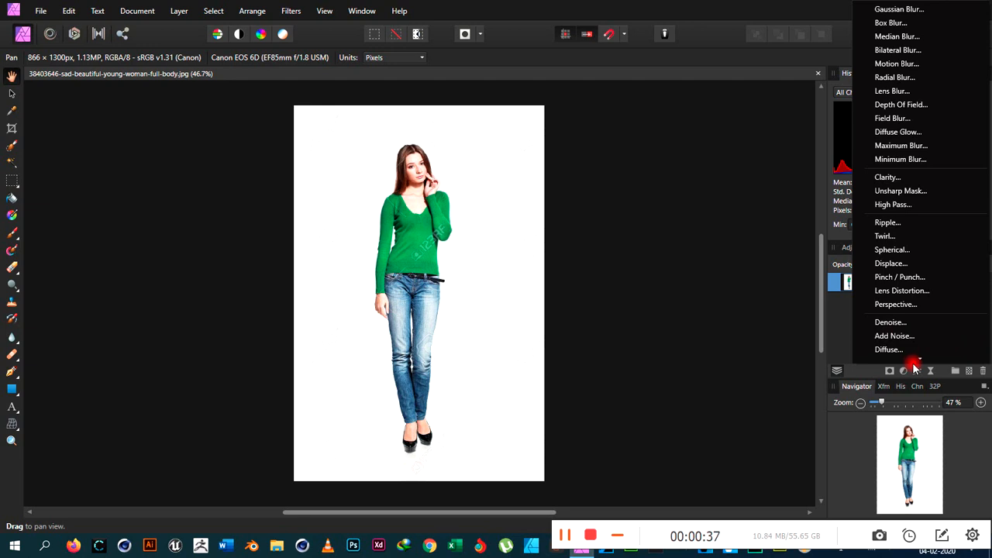
- Dismiss the Live Filters list and show the Adjustments list instead
click(900, 9)
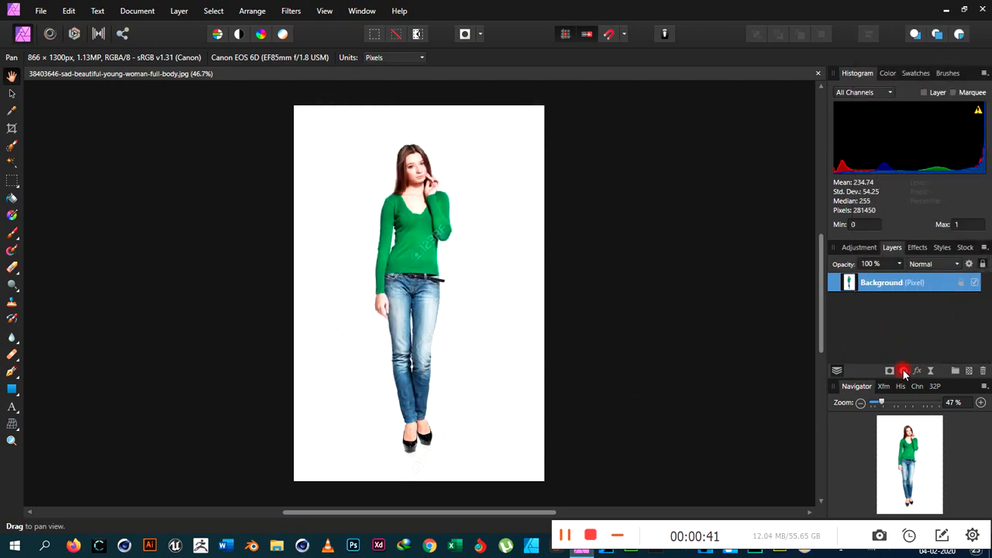
click(890, 371)
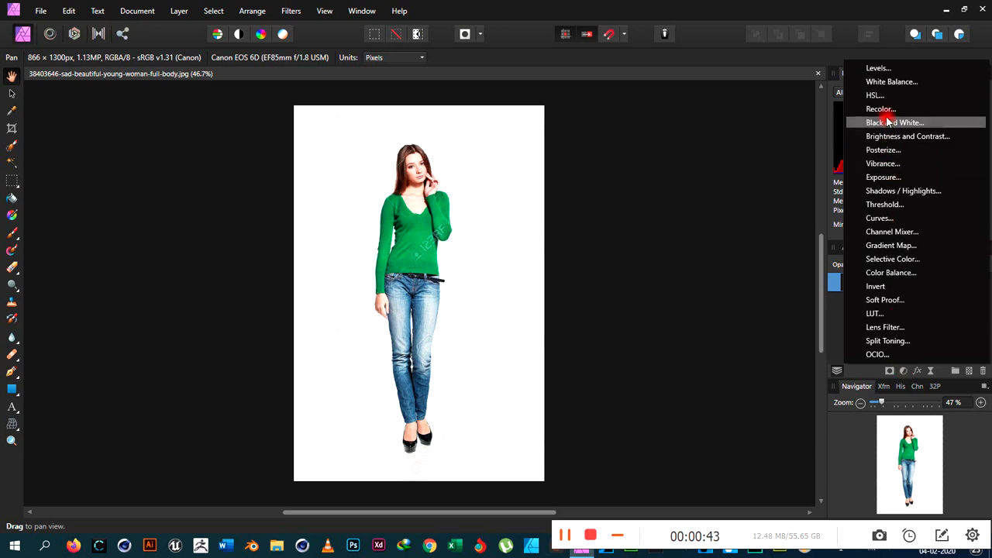
mouse_move(875, 95)
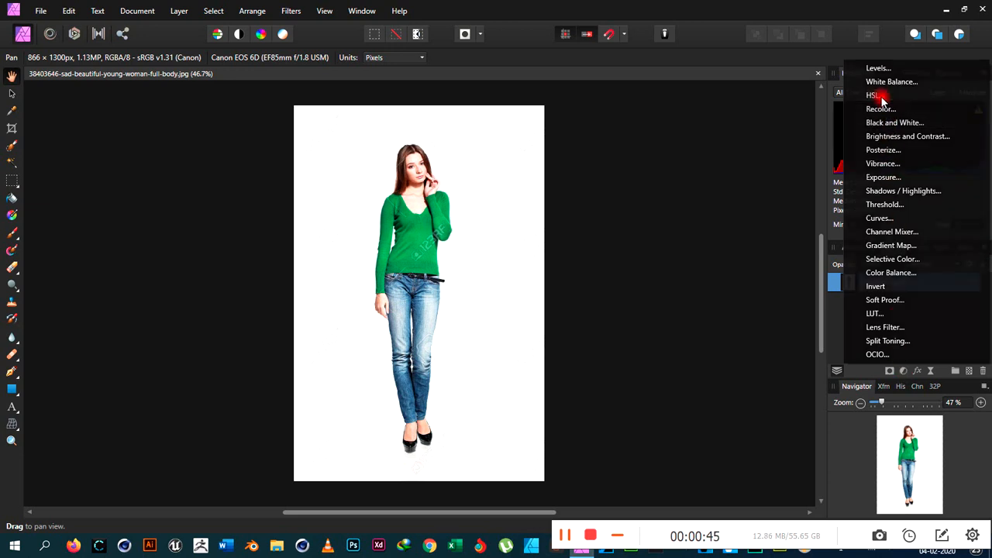
- Add an HSL Shift adjustment and limit it to the green colour range
click(872, 94)
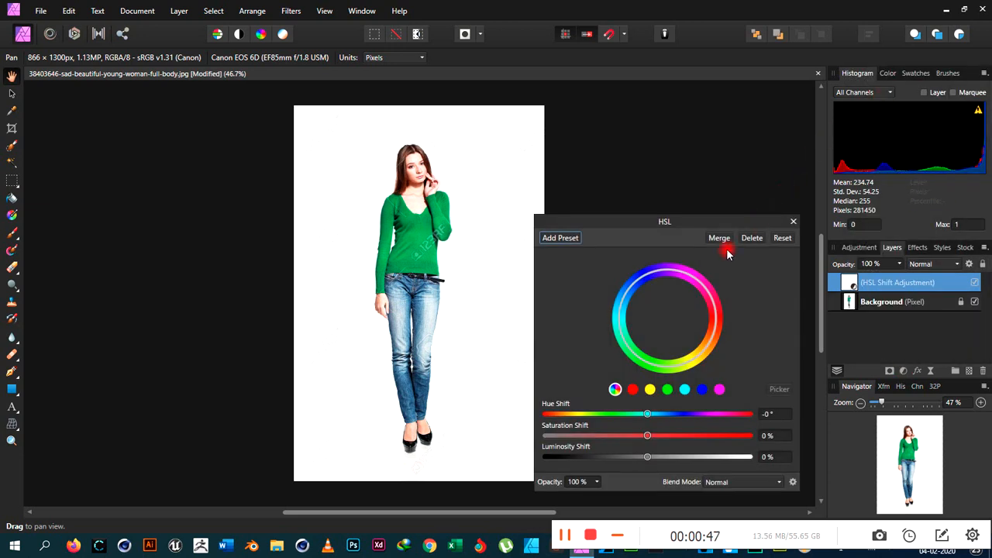
mouse_move(431, 235)
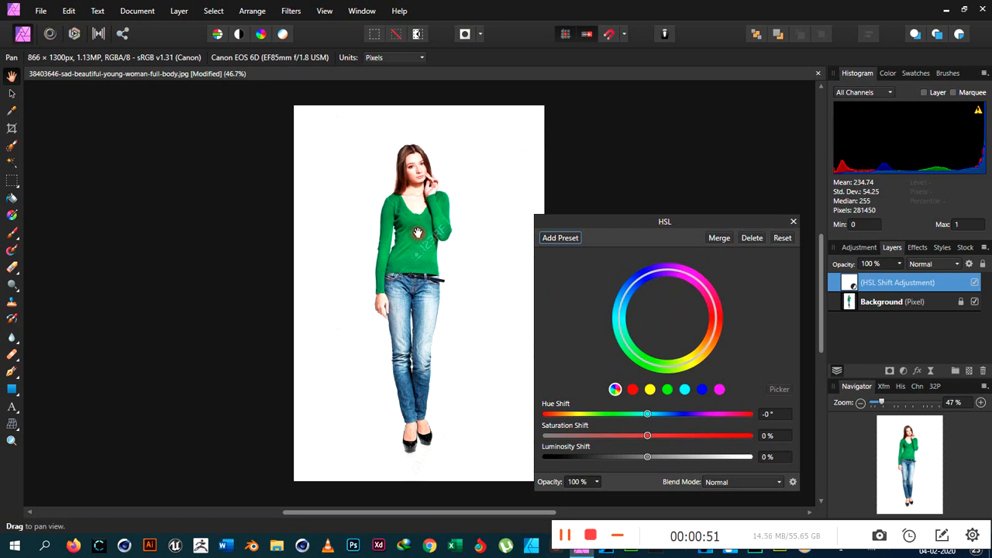
mouse_move(512, 290)
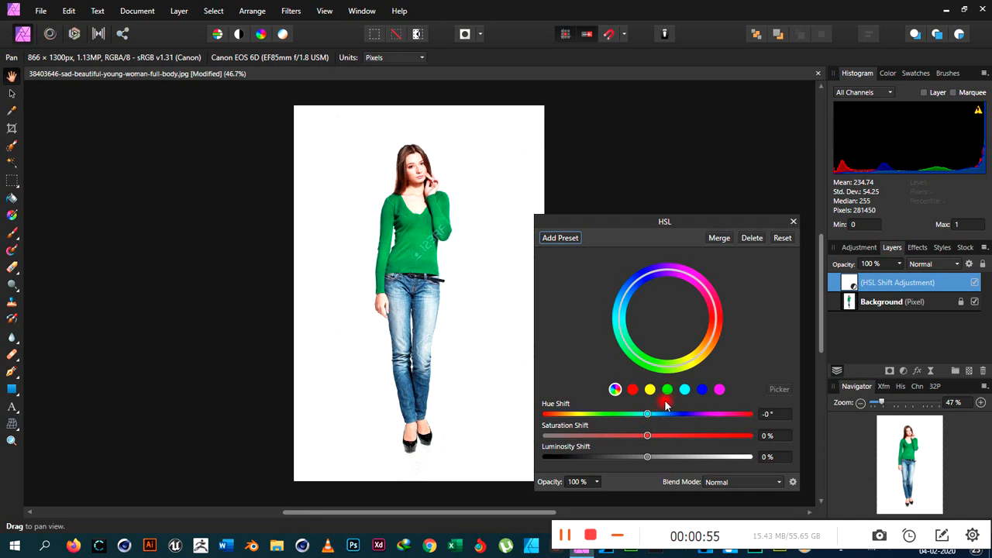
click(667, 389)
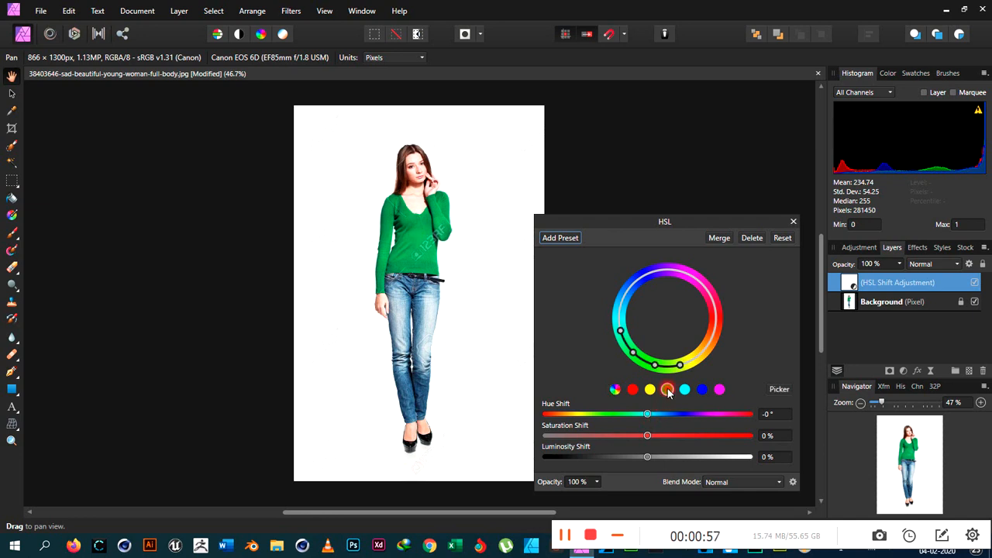
click(667, 389)
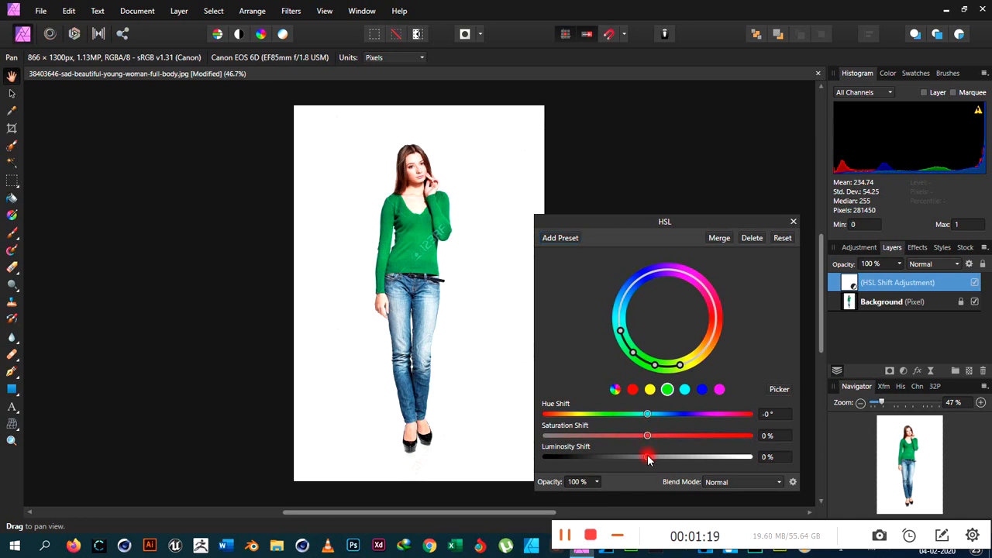
drag(648, 455, 546, 456)
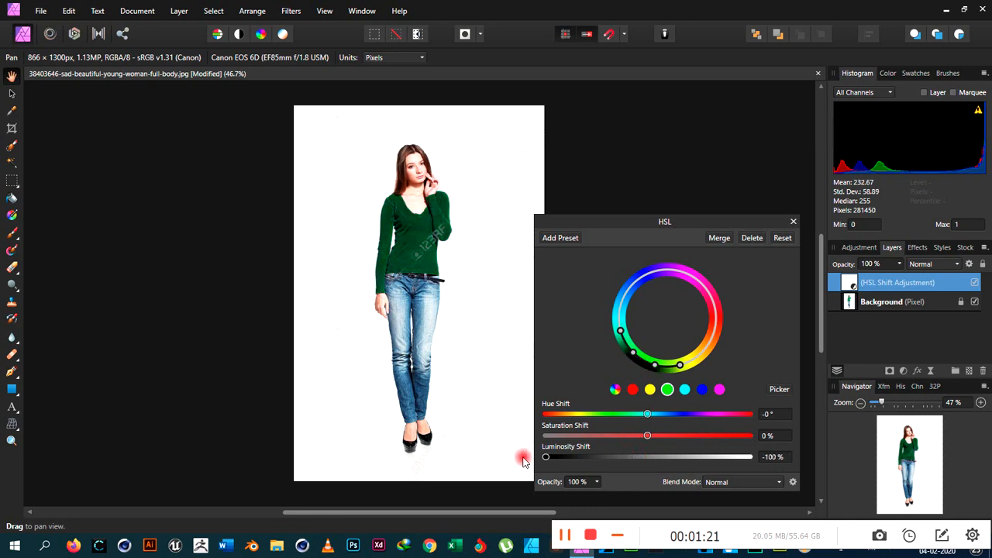
drag(546, 456, 551, 456)
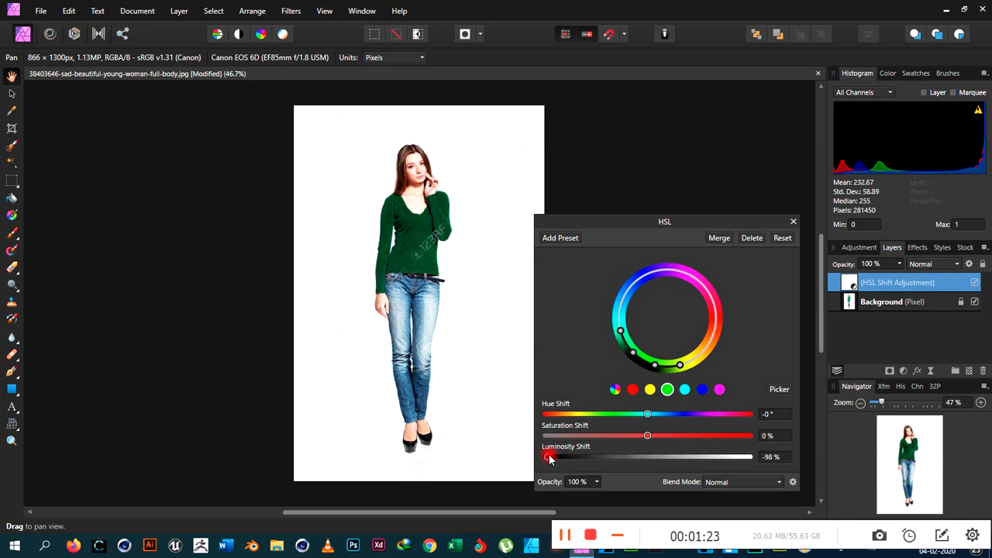
drag(551, 456, 652, 455)
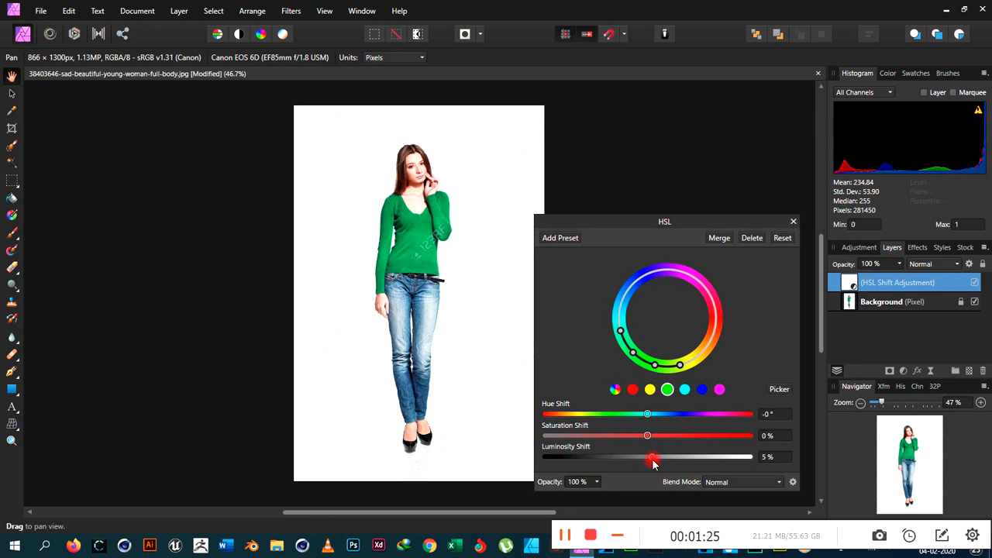
drag(649, 457, 542, 456)
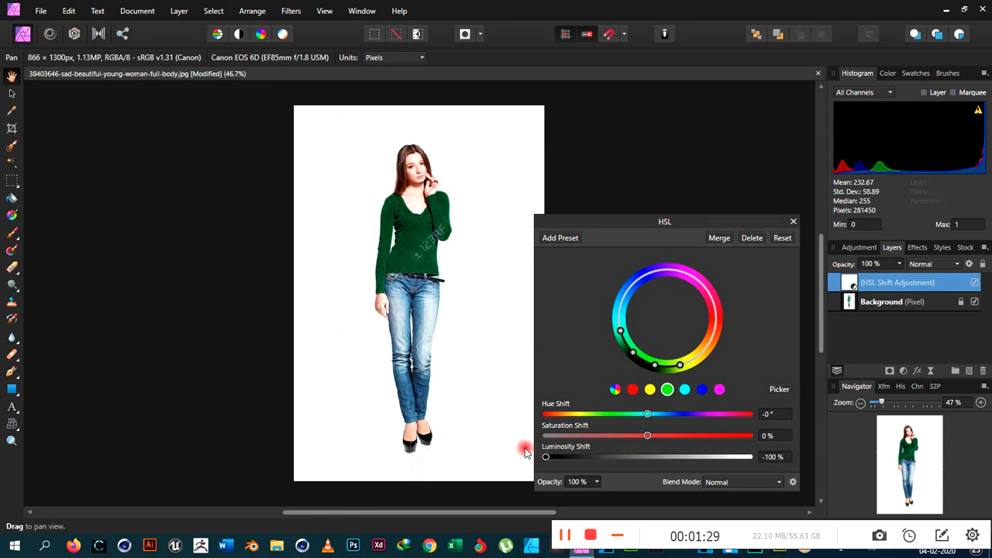
drag(546, 456, 749, 456)
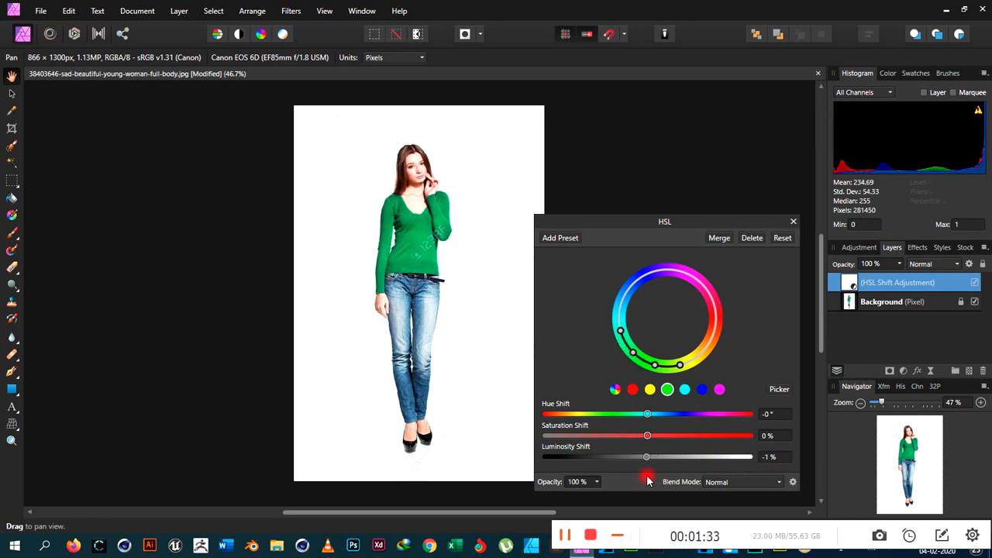
drag(645, 456, 648, 456)
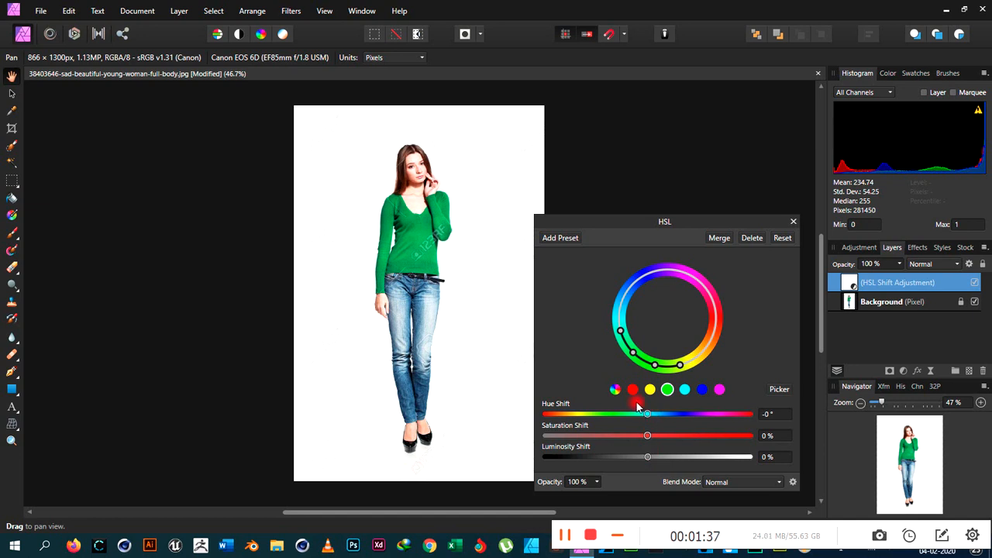
- Shift the green top's hue rightward through yellow-green to orange-brown and orange
drag(648, 413, 661, 412)
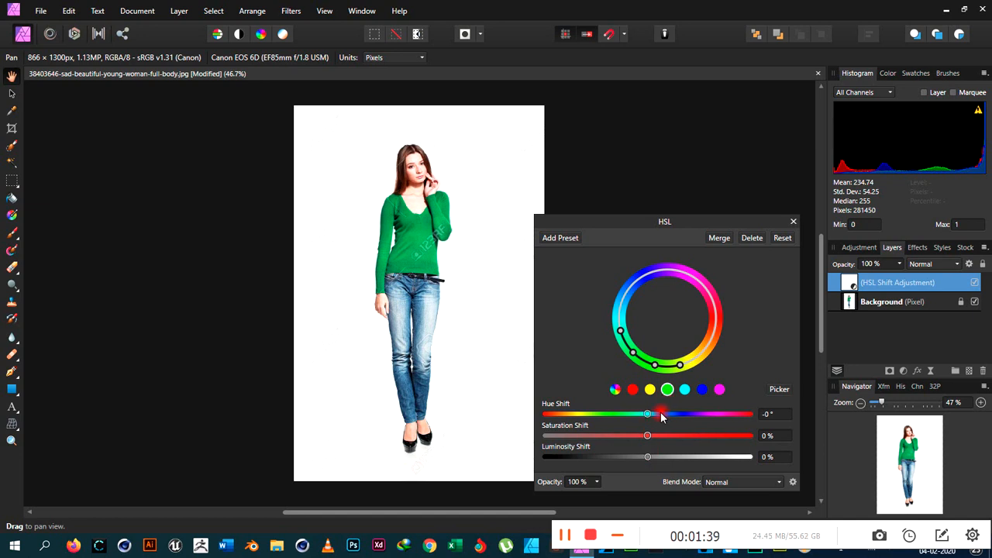
drag(660, 413, 650, 412)
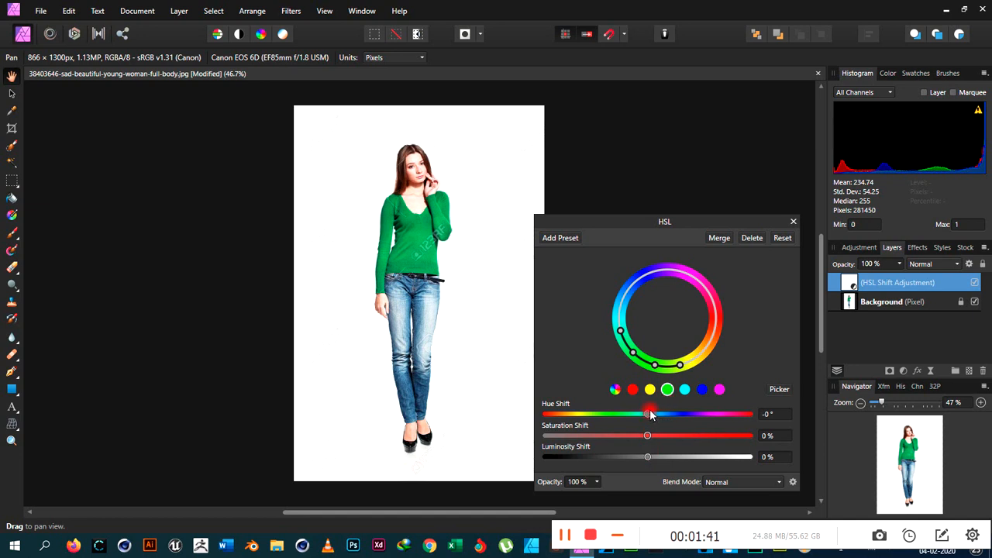
drag(650, 412, 698, 413)
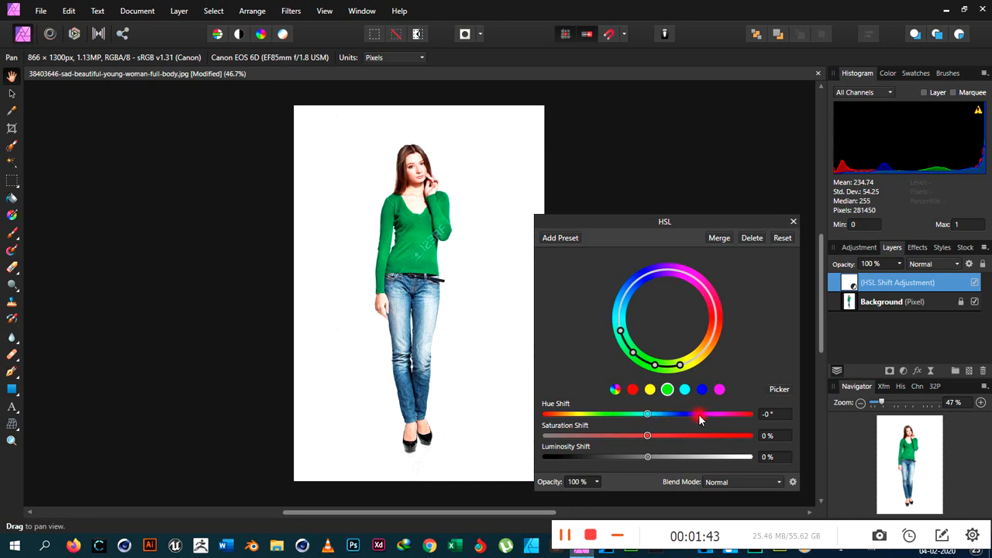
drag(697, 414, 648, 414)
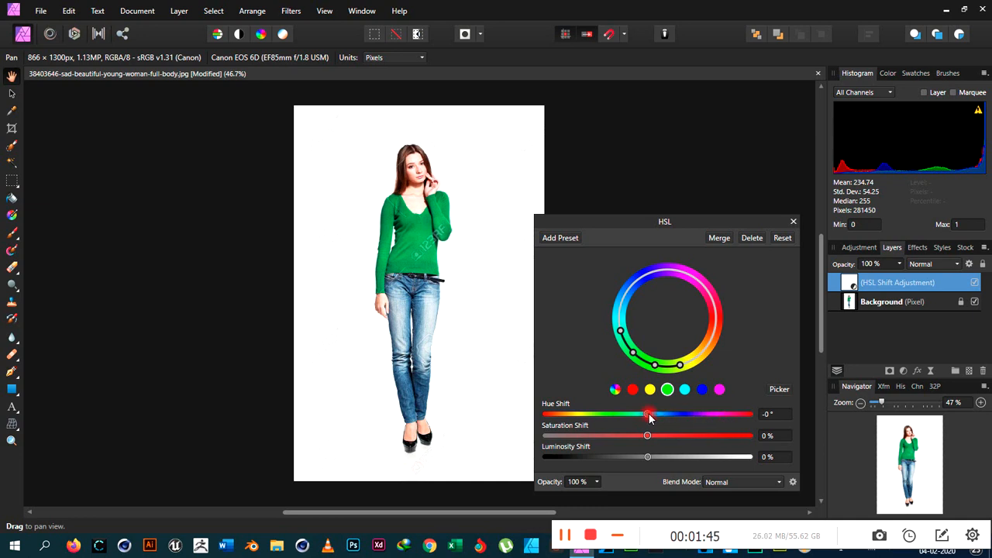
drag(650, 412, 700, 412)
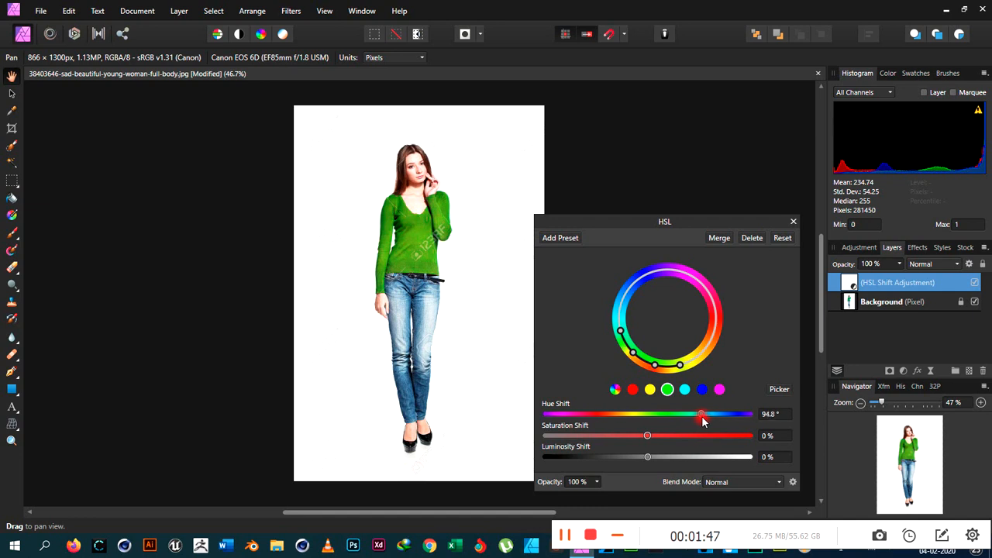
drag(701, 412, 727, 412)
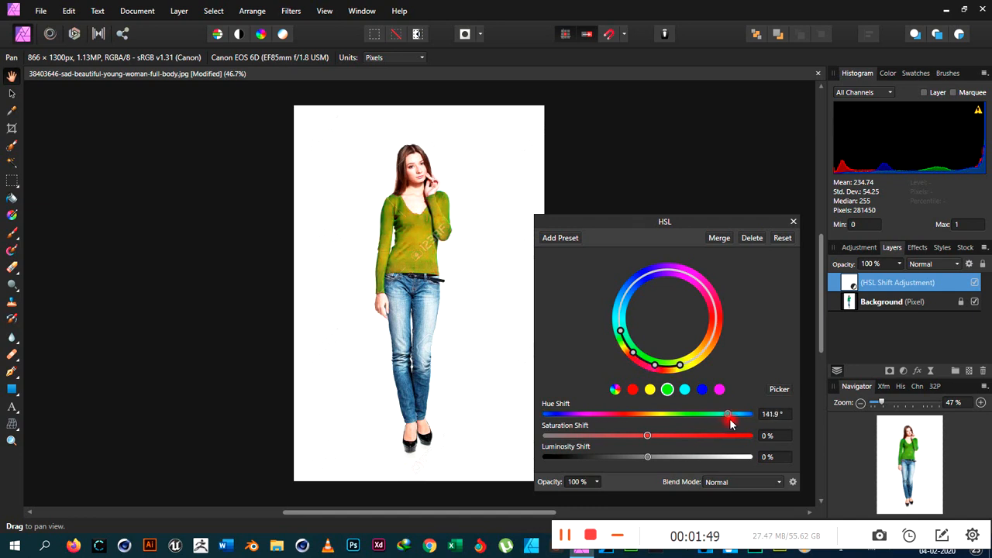
drag(727, 412, 748, 413)
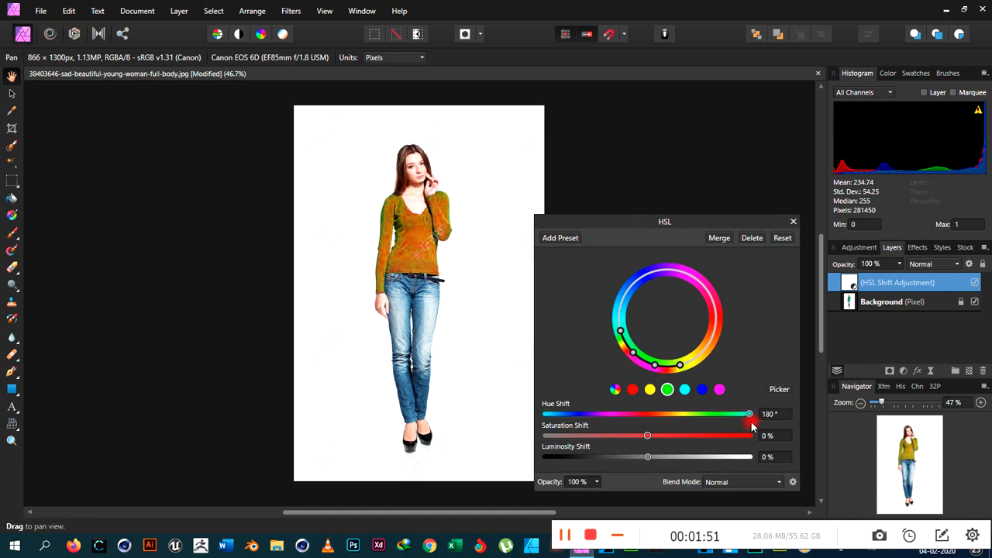
drag(747, 413, 745, 412)
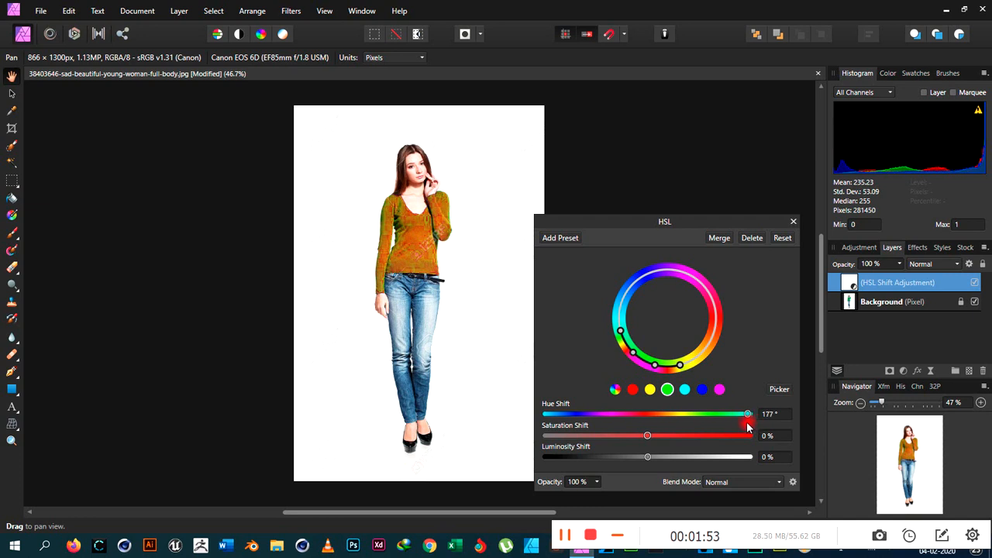
- Shift the hue back through green and teal to a deep violet-blue at about -177°
drag(748, 412, 705, 412)
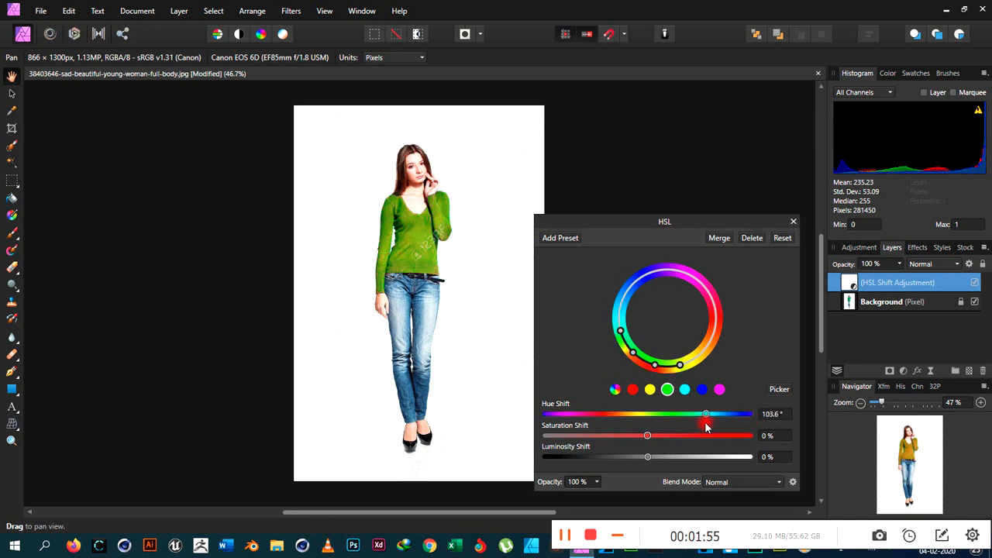
drag(706, 412, 642, 413)
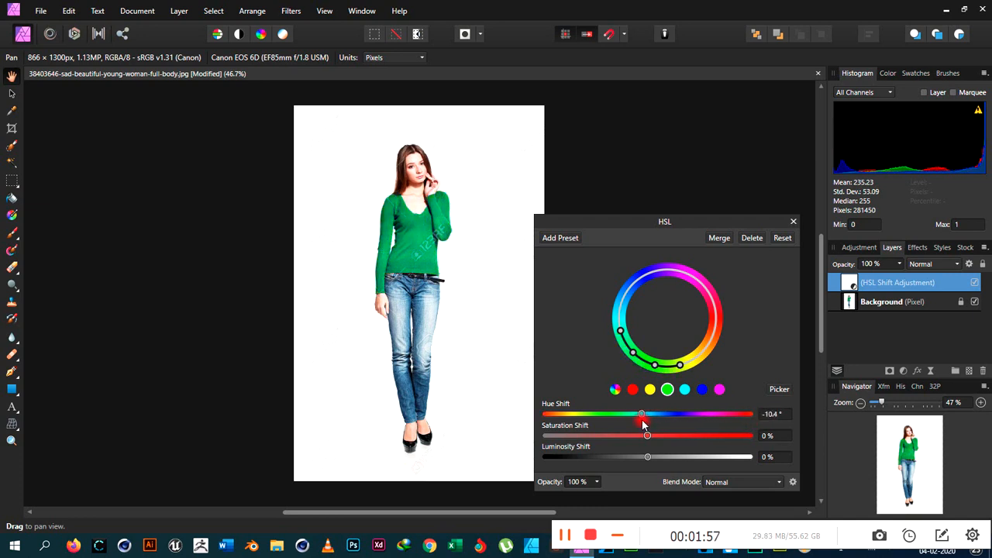
drag(642, 412, 595, 412)
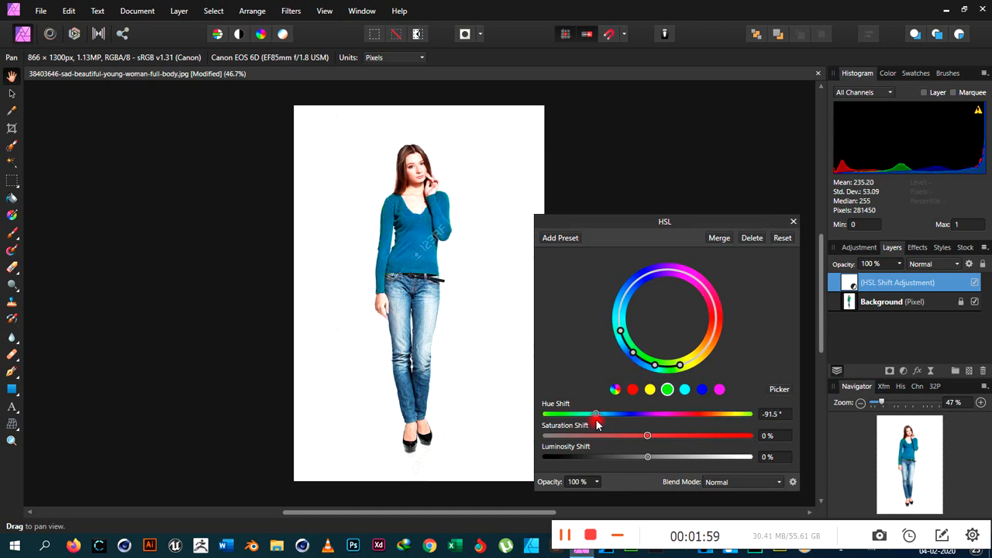
drag(595, 414, 577, 414)
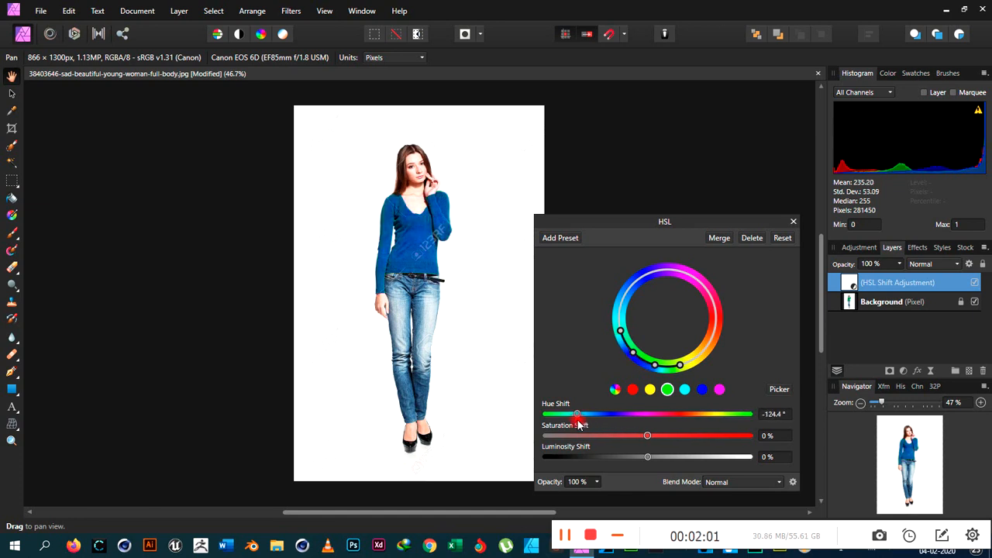
drag(577, 412, 558, 413)
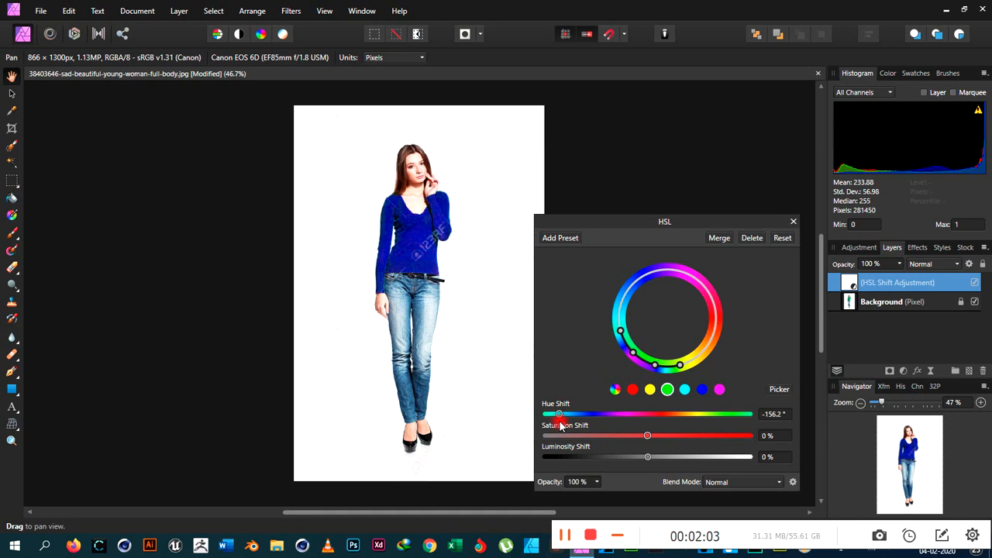
drag(560, 412, 549, 413)
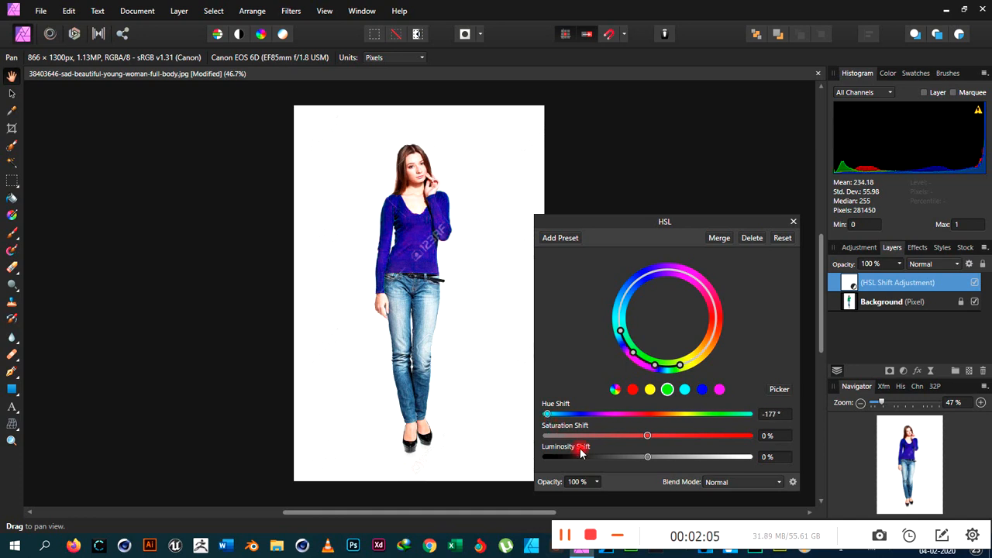
drag(648, 434, 636, 434)
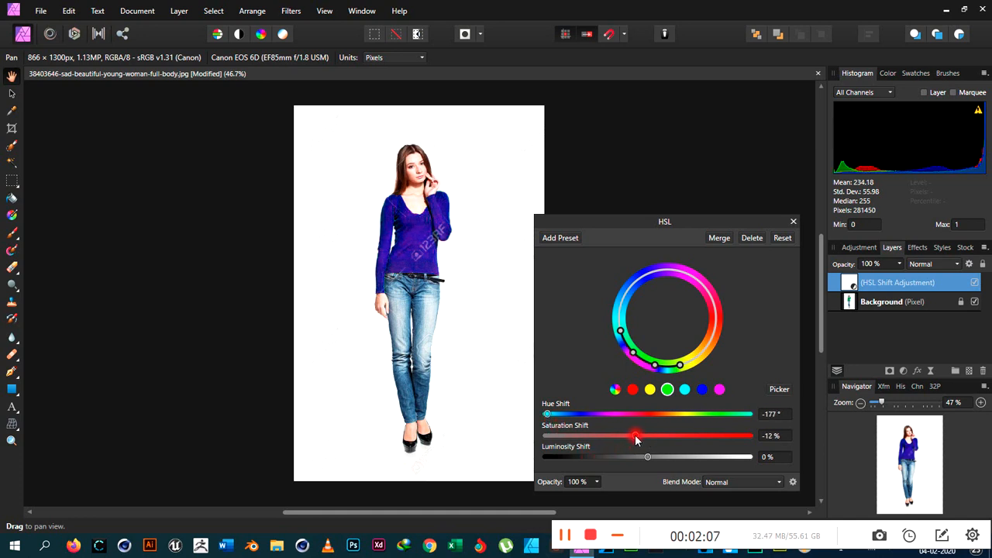
drag(636, 436, 592, 436)
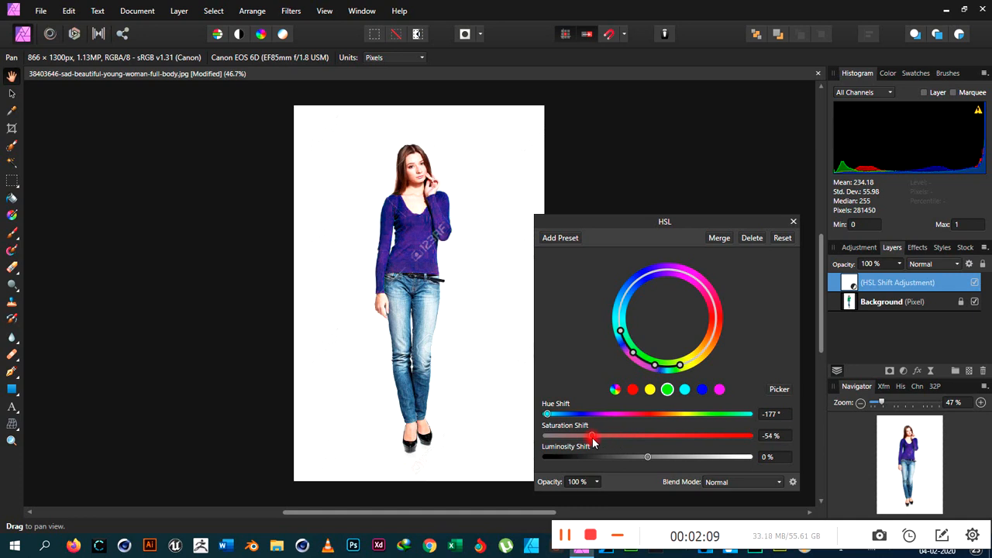
drag(592, 436, 571, 436)
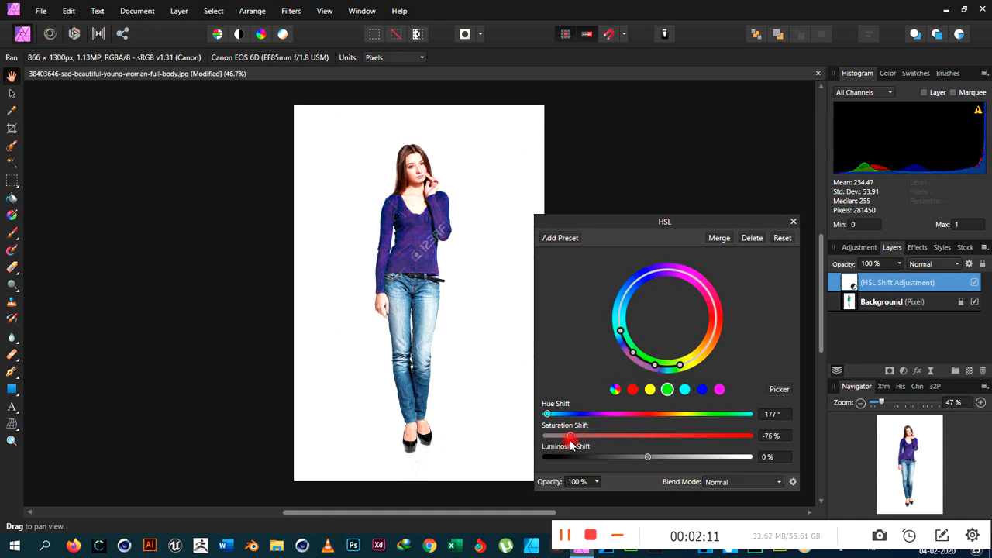
drag(571, 435, 547, 436)
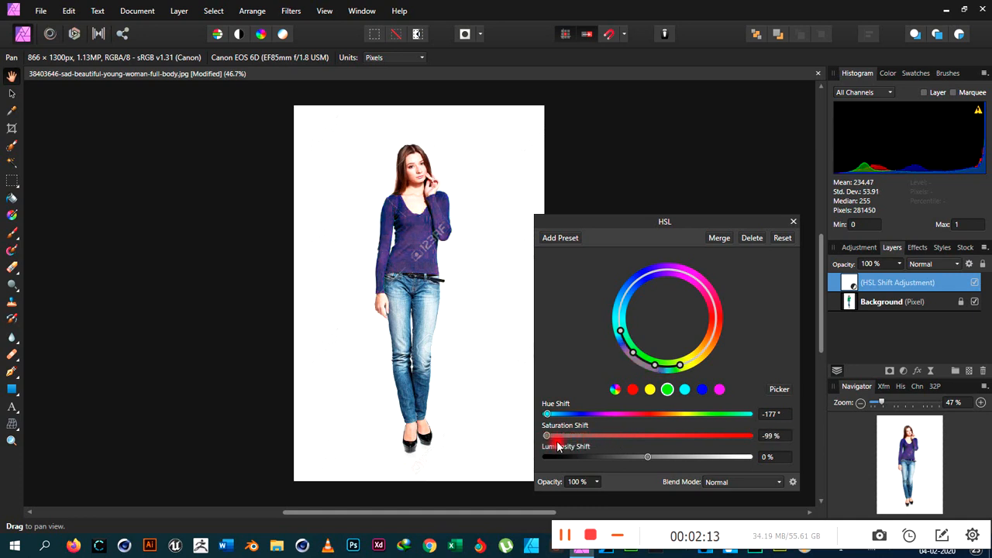
drag(547, 434, 741, 434)
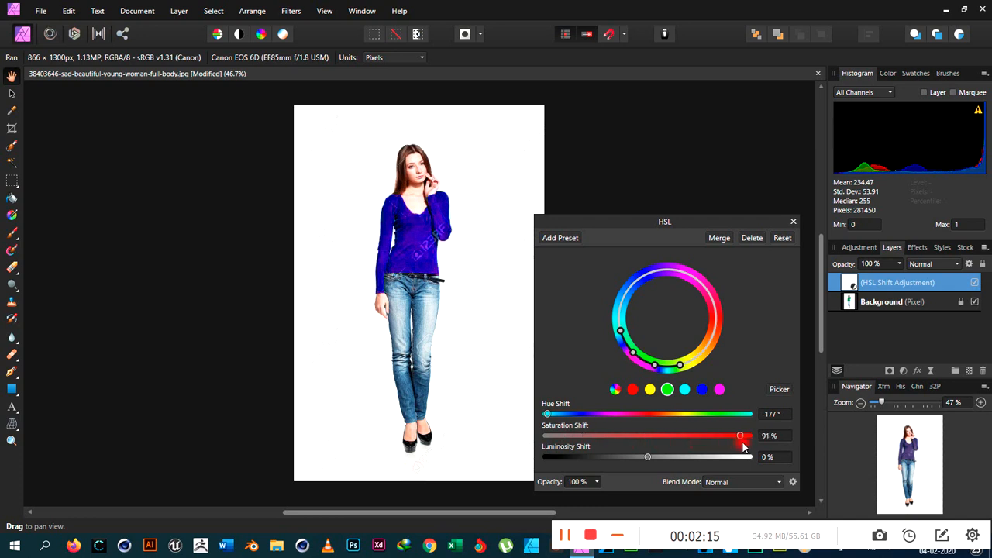
drag(738, 434, 748, 434)
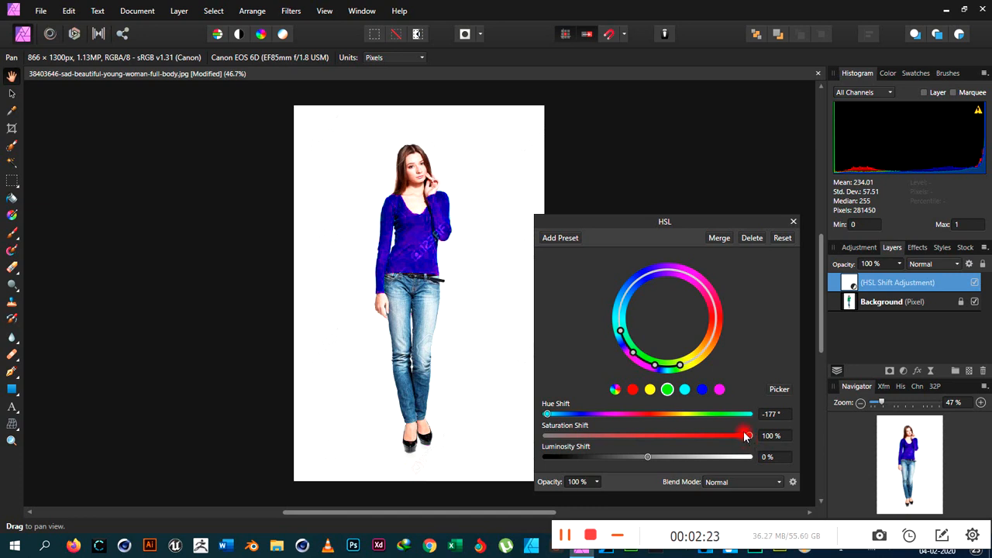
drag(746, 434, 742, 434)
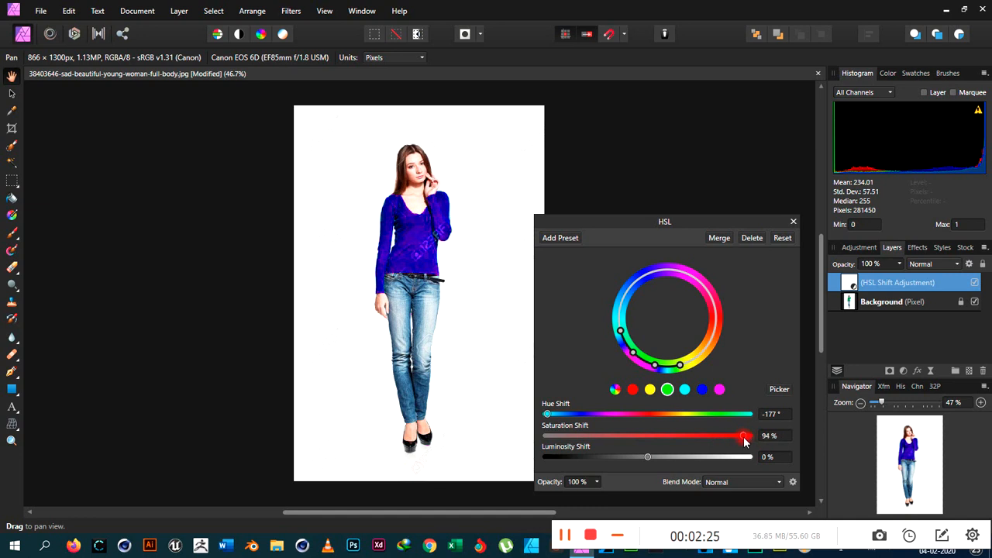
drag(744, 436, 746, 435)
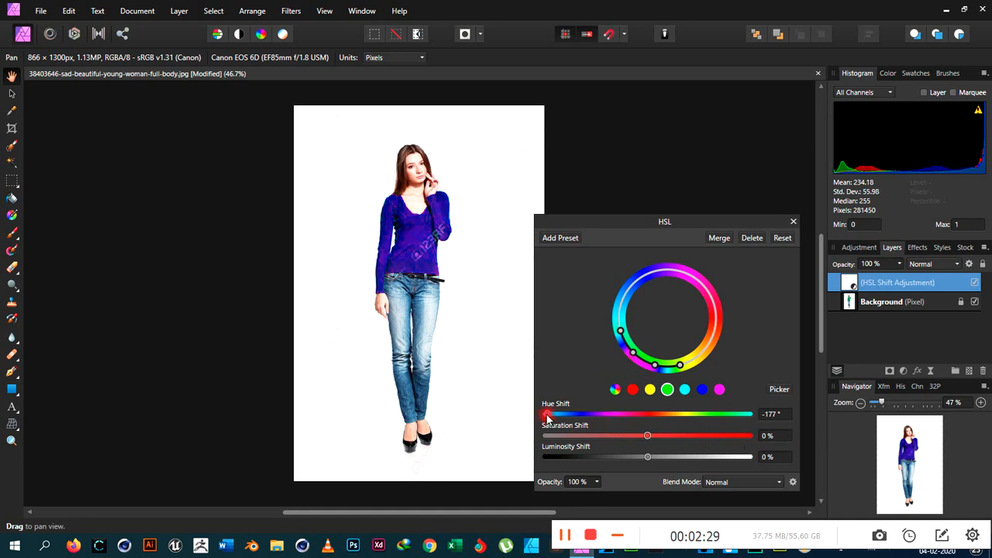
- Reset Hue Shift to 0° so the top returns to green
drag(546, 414, 648, 414)
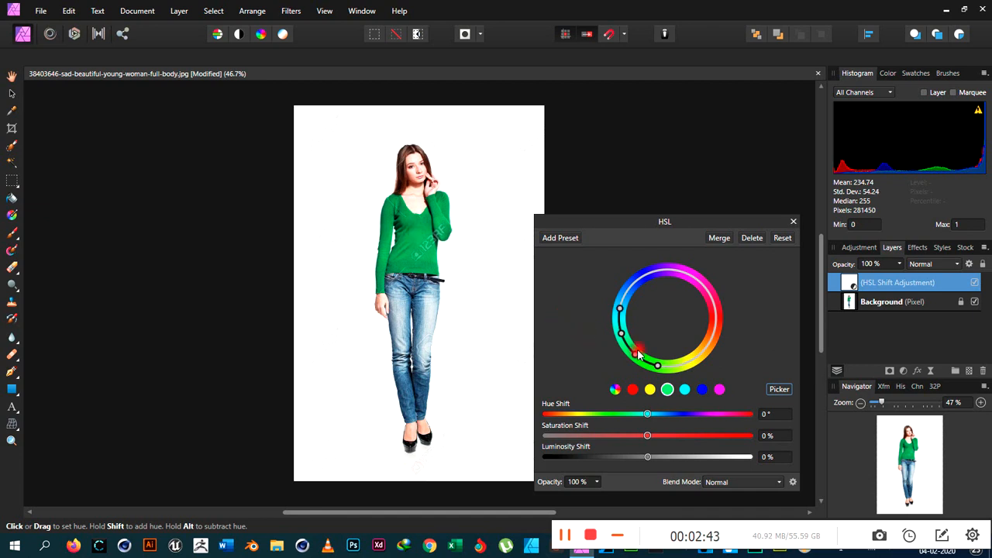
- Drag the colour wheel range handles close together around the green of the top
drag(636, 355, 620, 335)
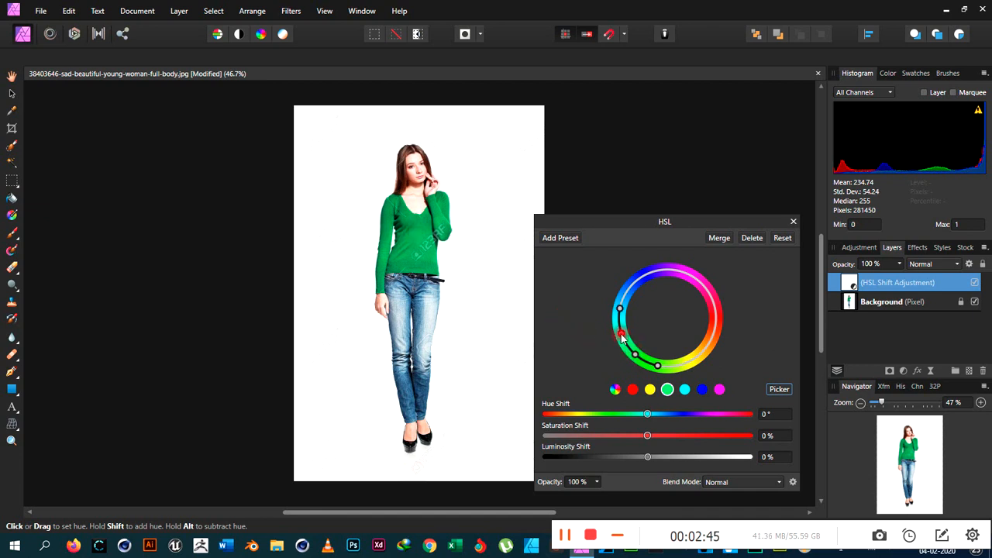
drag(620, 333, 622, 310)
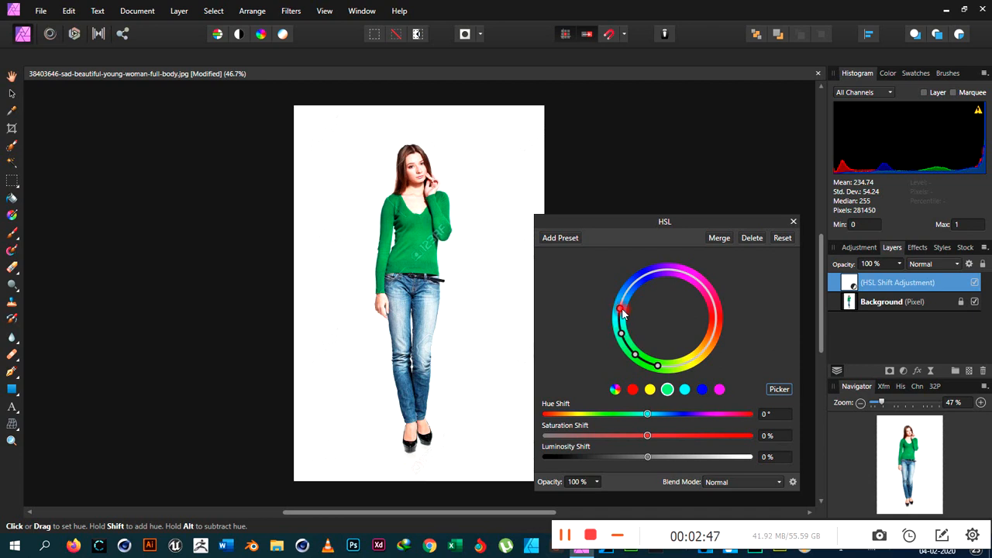
drag(623, 310, 636, 355)
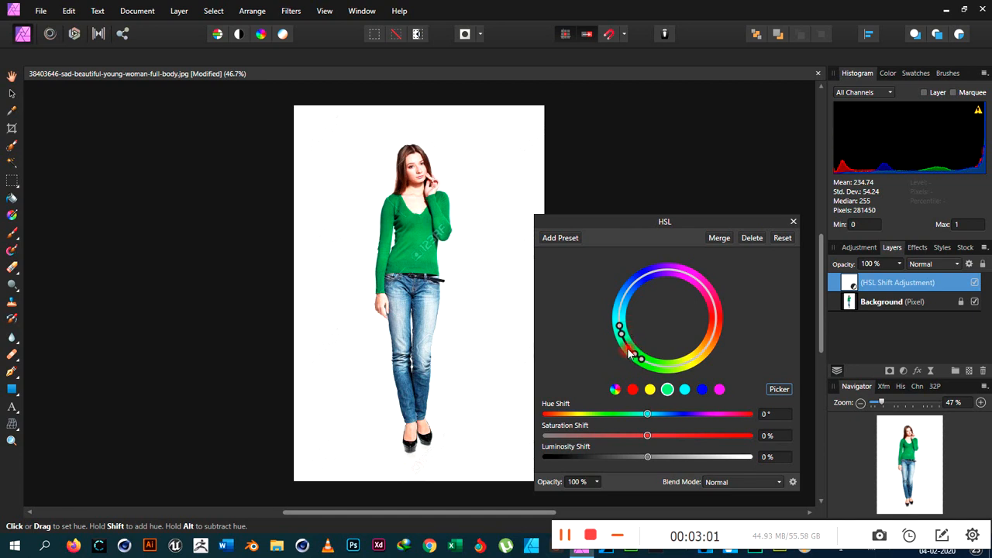
drag(620, 334, 620, 326)
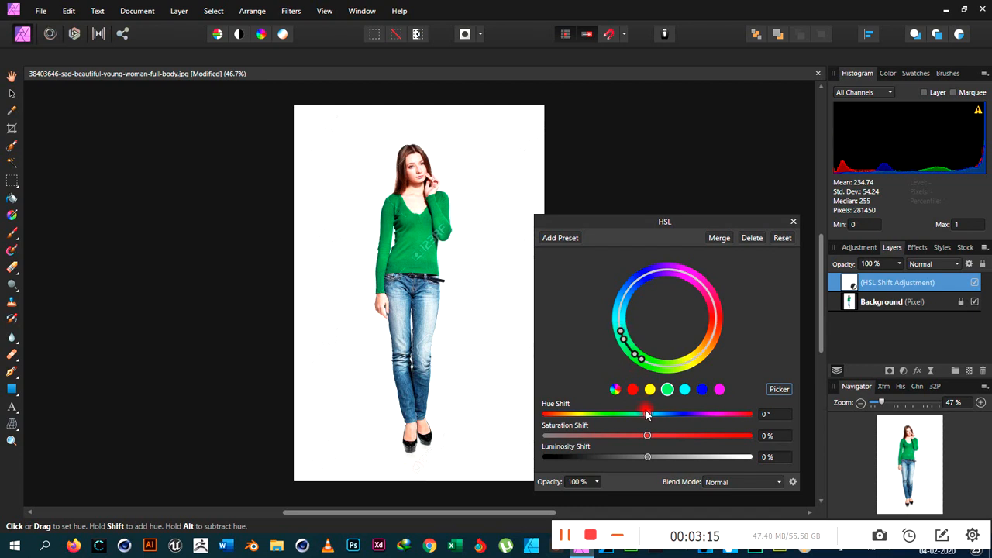
- Raise Hue Shift to about 158° so the top turns from green through orange to red
drag(648, 414, 679, 414)
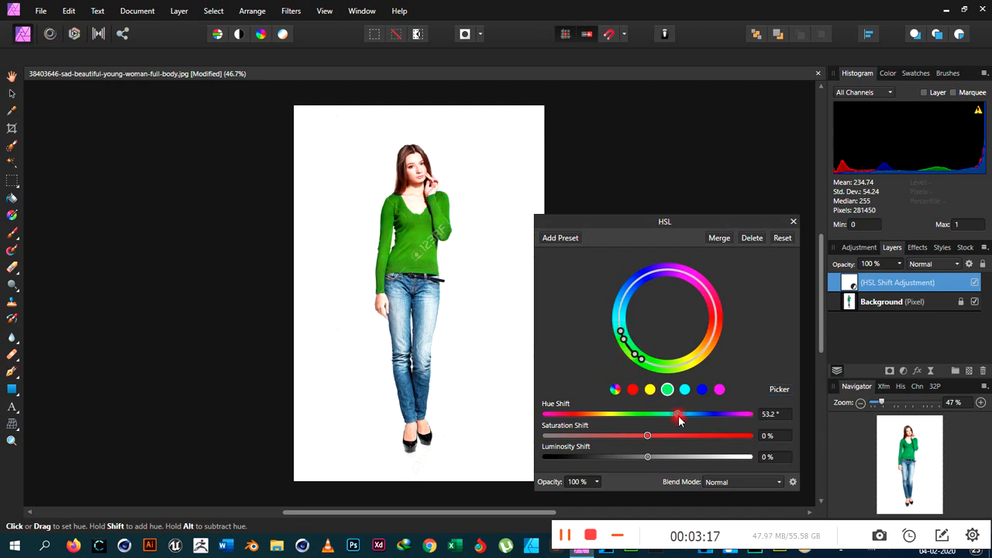
drag(679, 412, 691, 412)
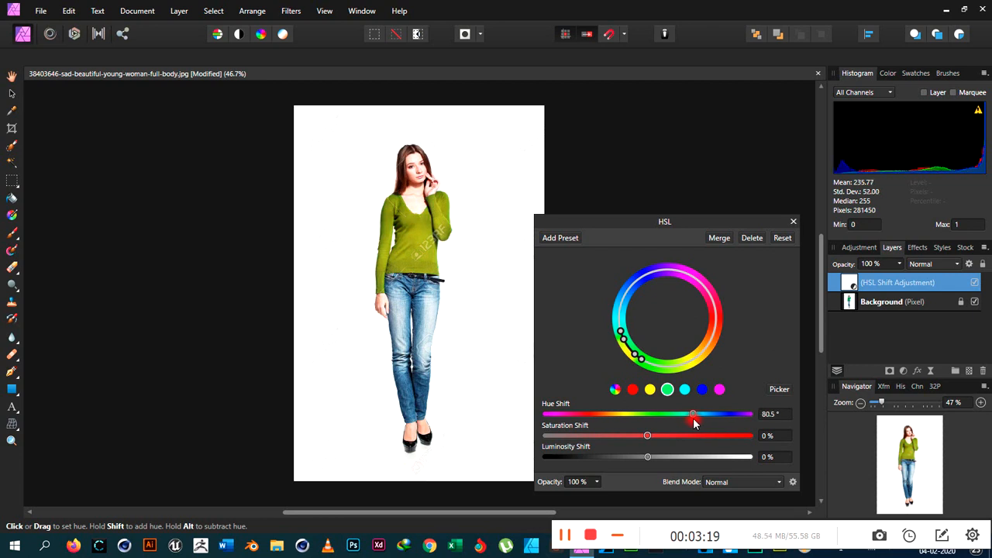
drag(691, 414, 707, 414)
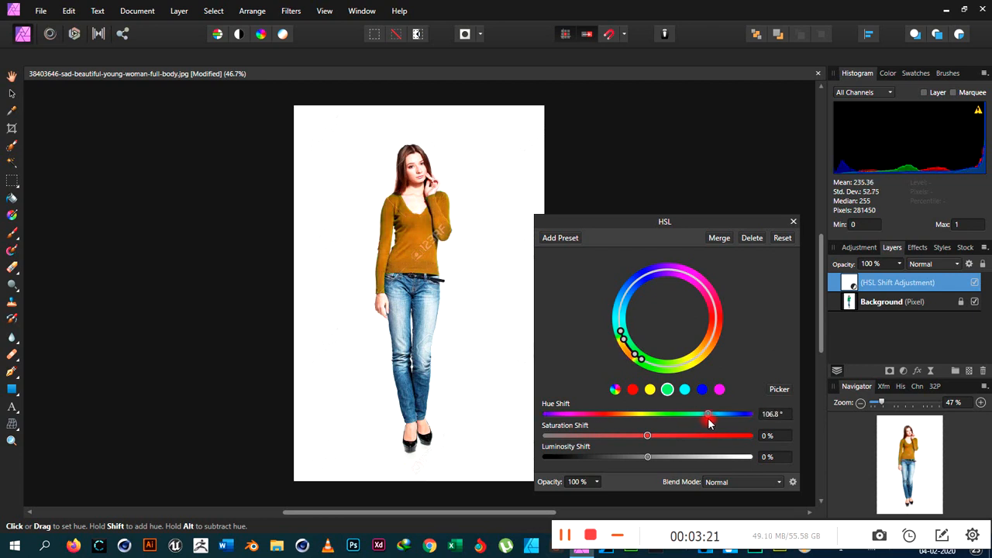
drag(707, 414, 714, 414)
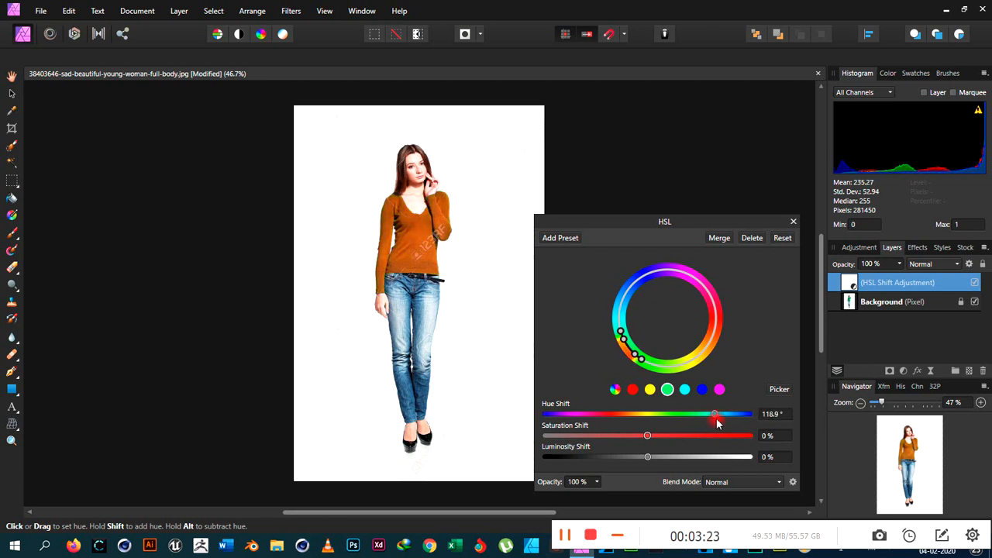
drag(714, 412, 735, 413)
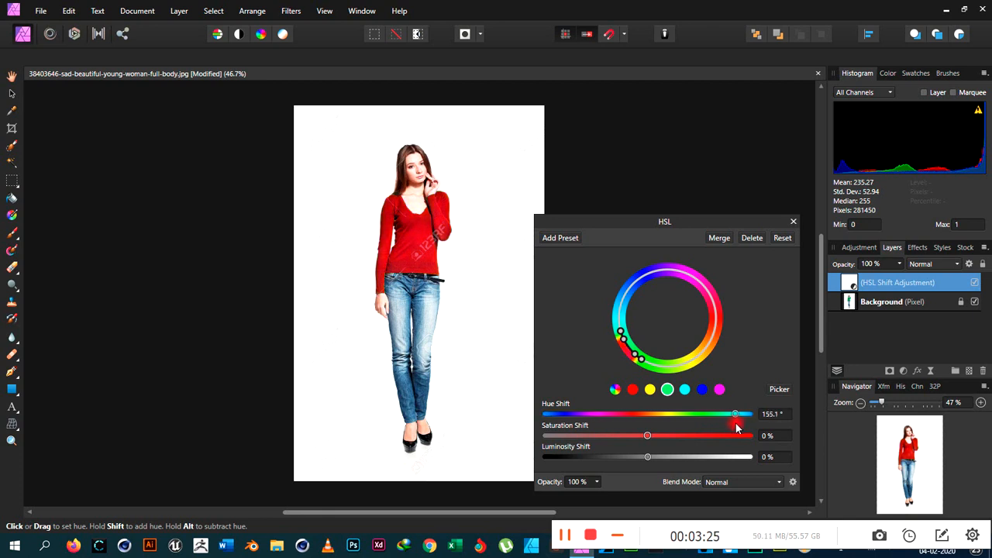
drag(735, 412, 738, 413)
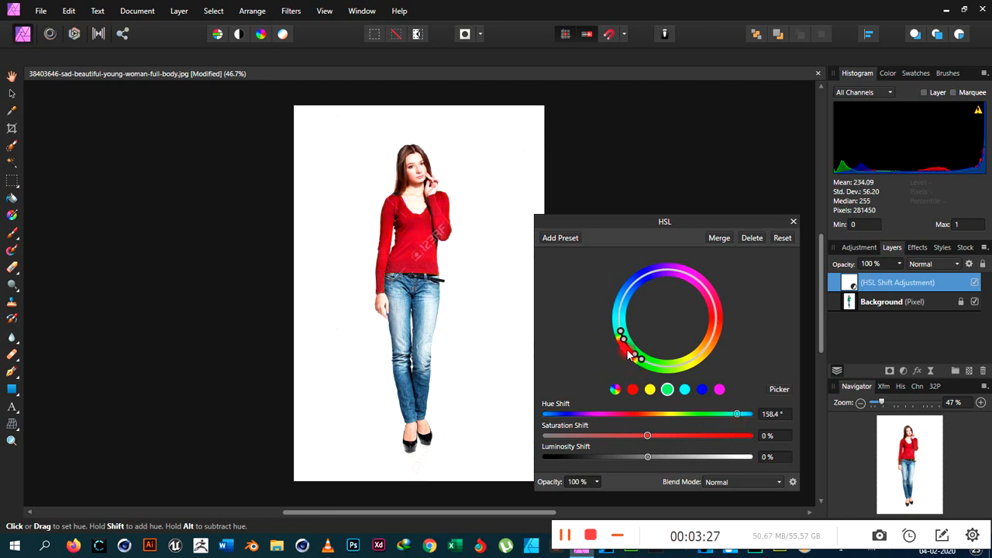